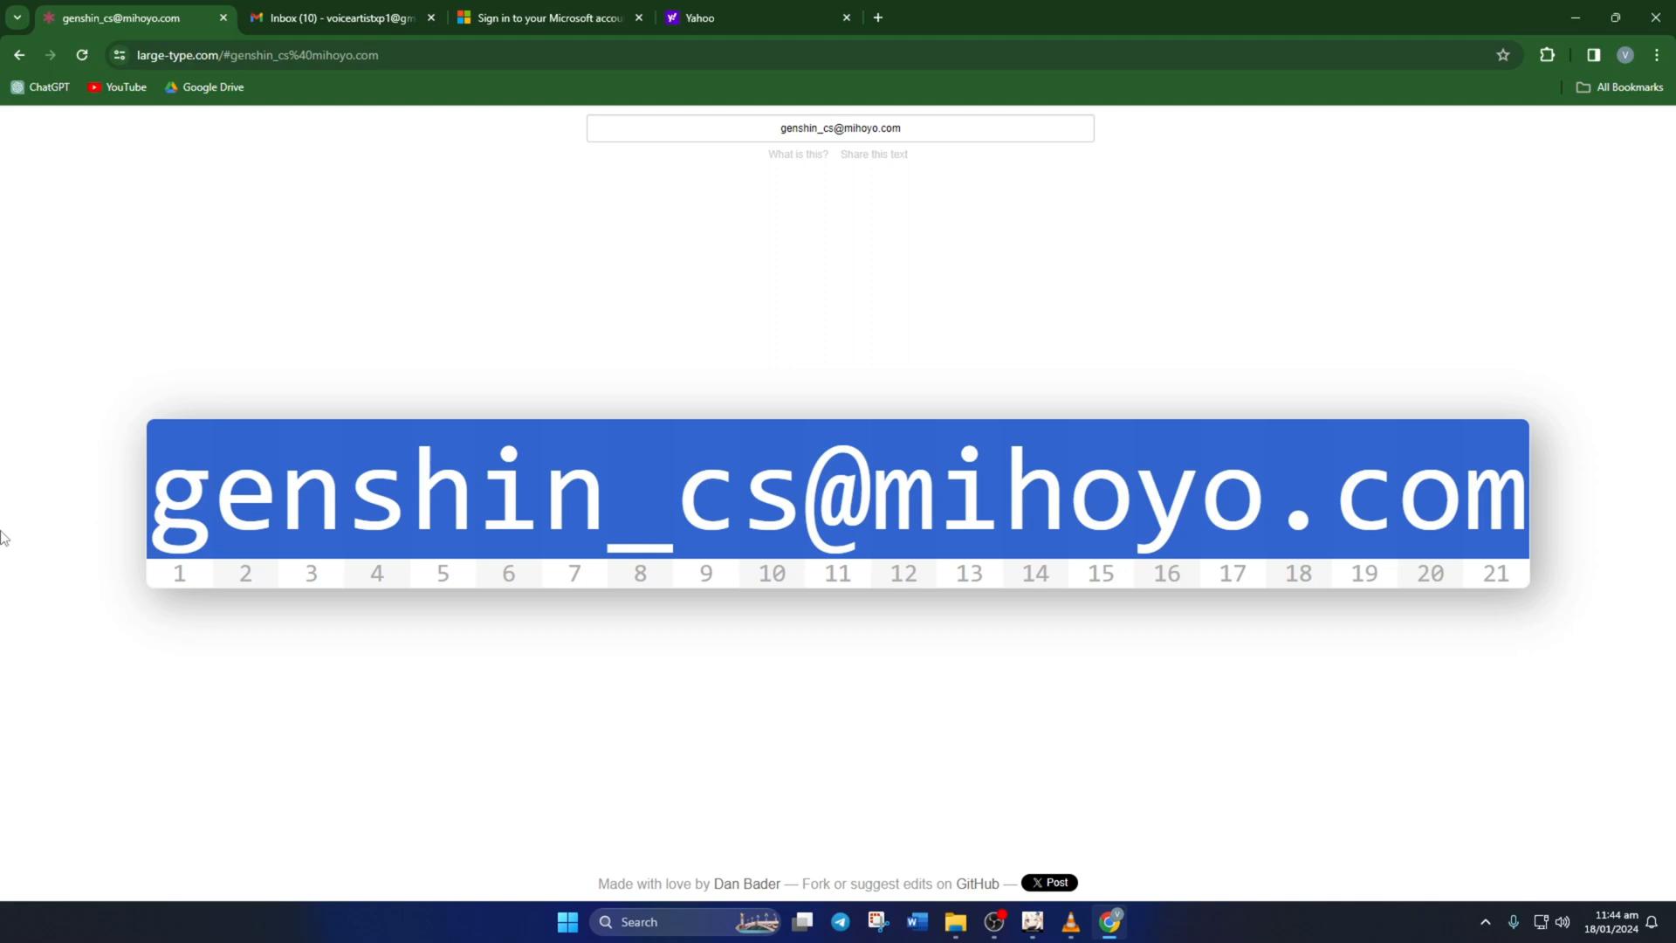
mouse_move(43, 582)
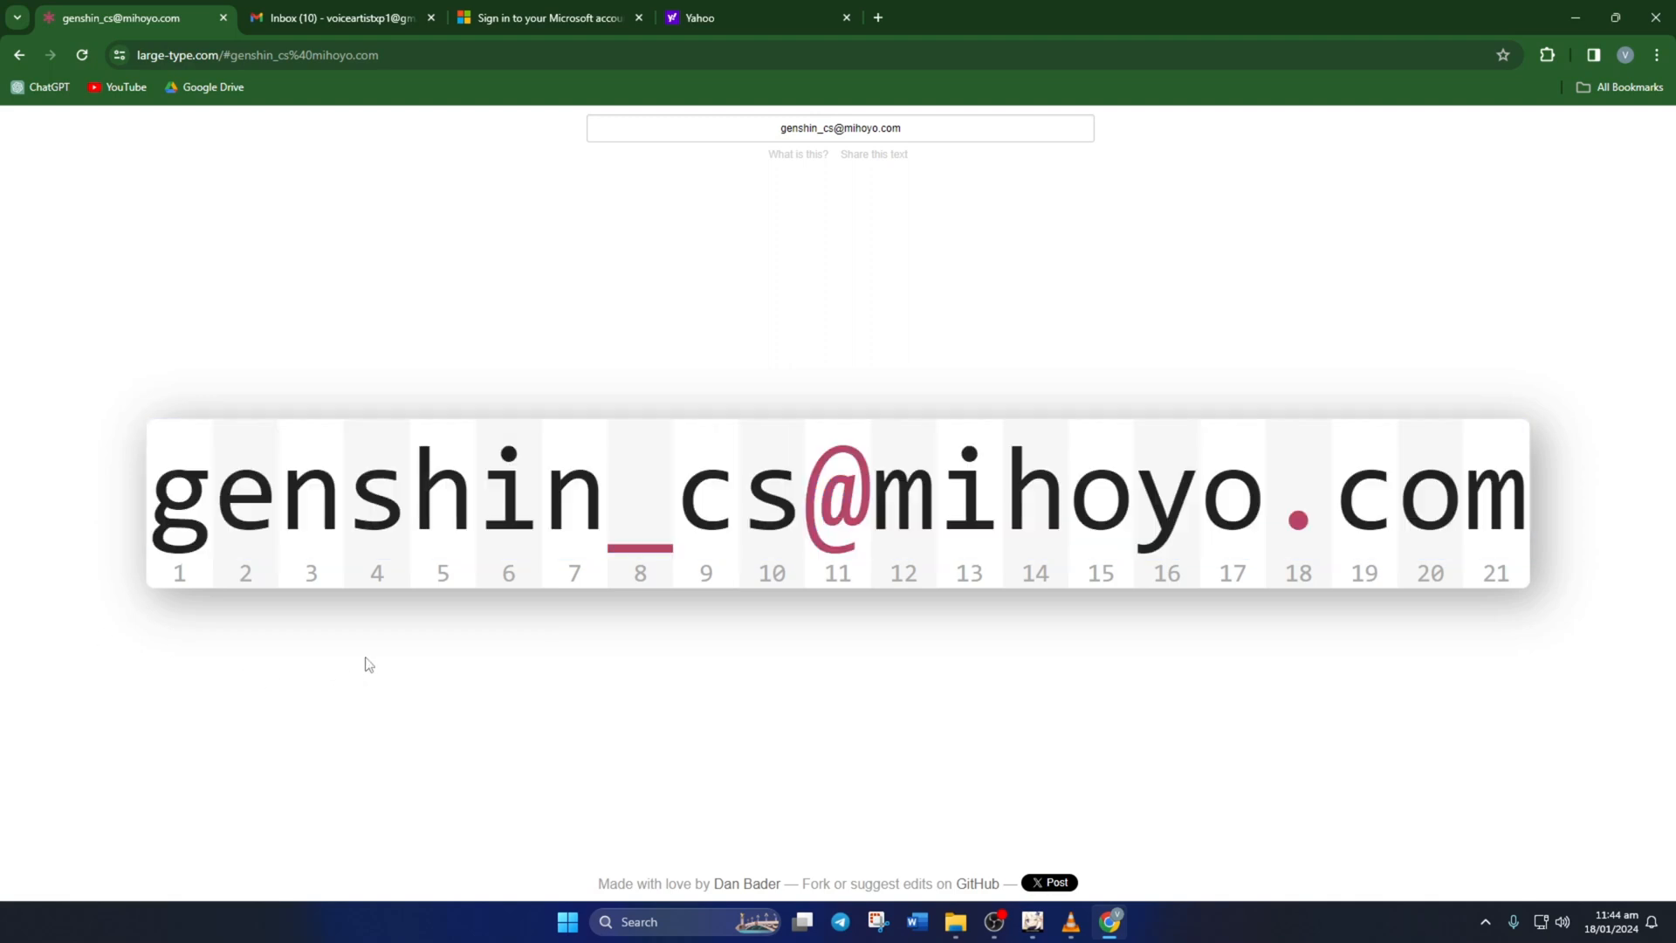
Glance at the Yahoo sign-in tab, then return to Gmail with a blank new message open
left_click(337, 18)
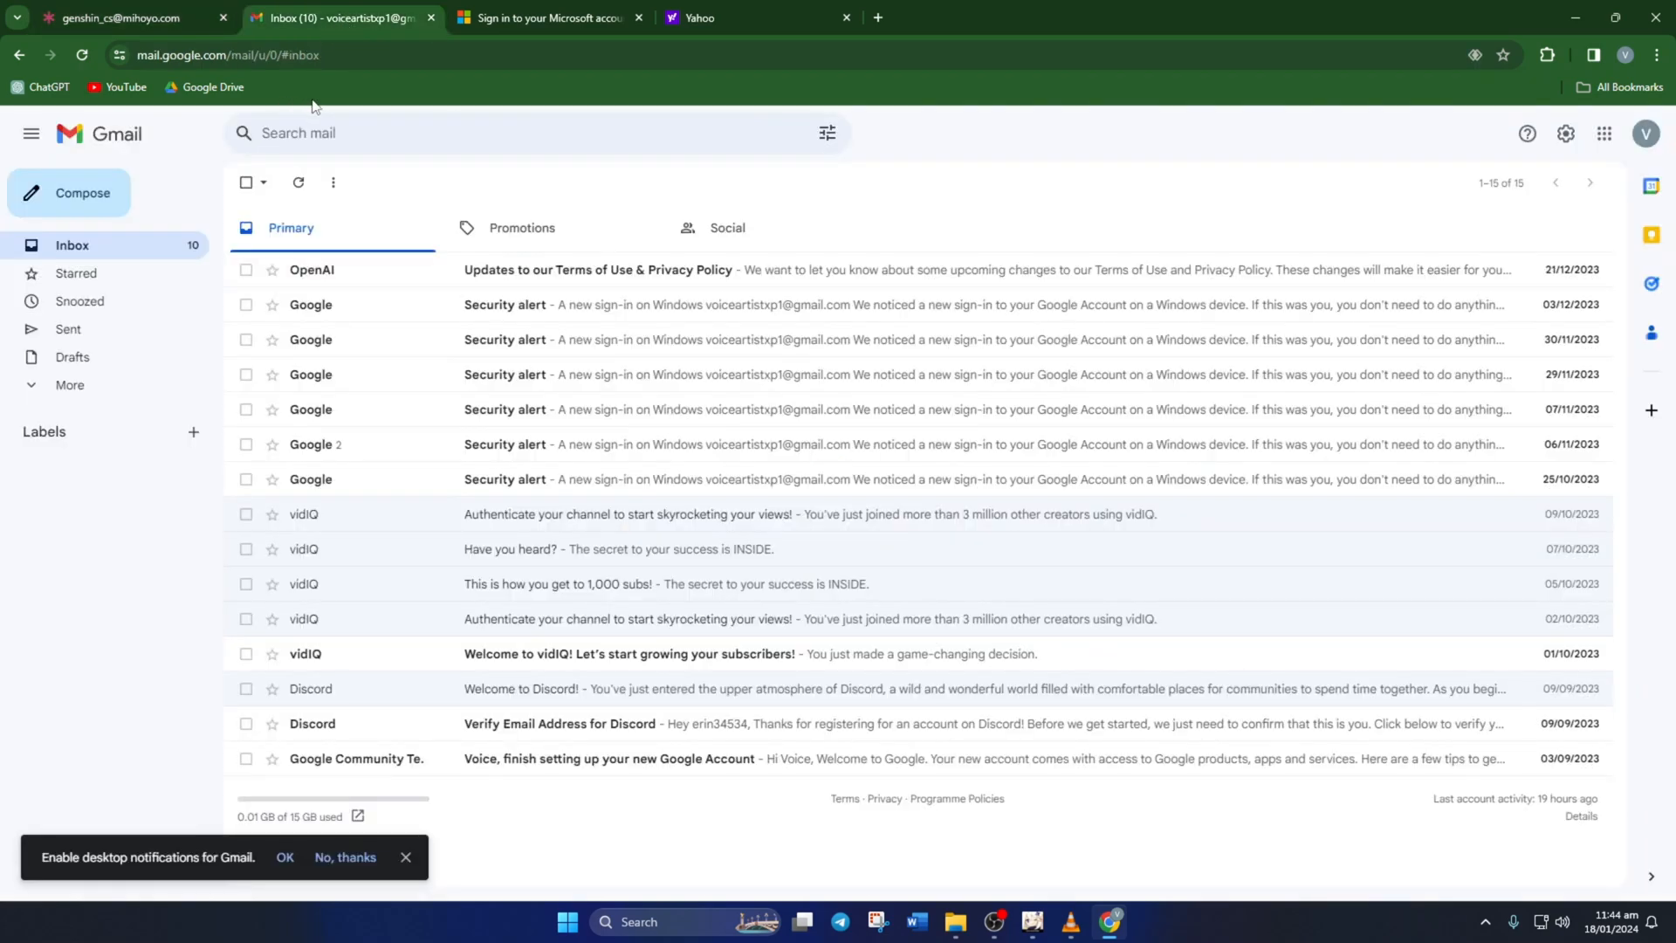
mouse_move(53, 177)
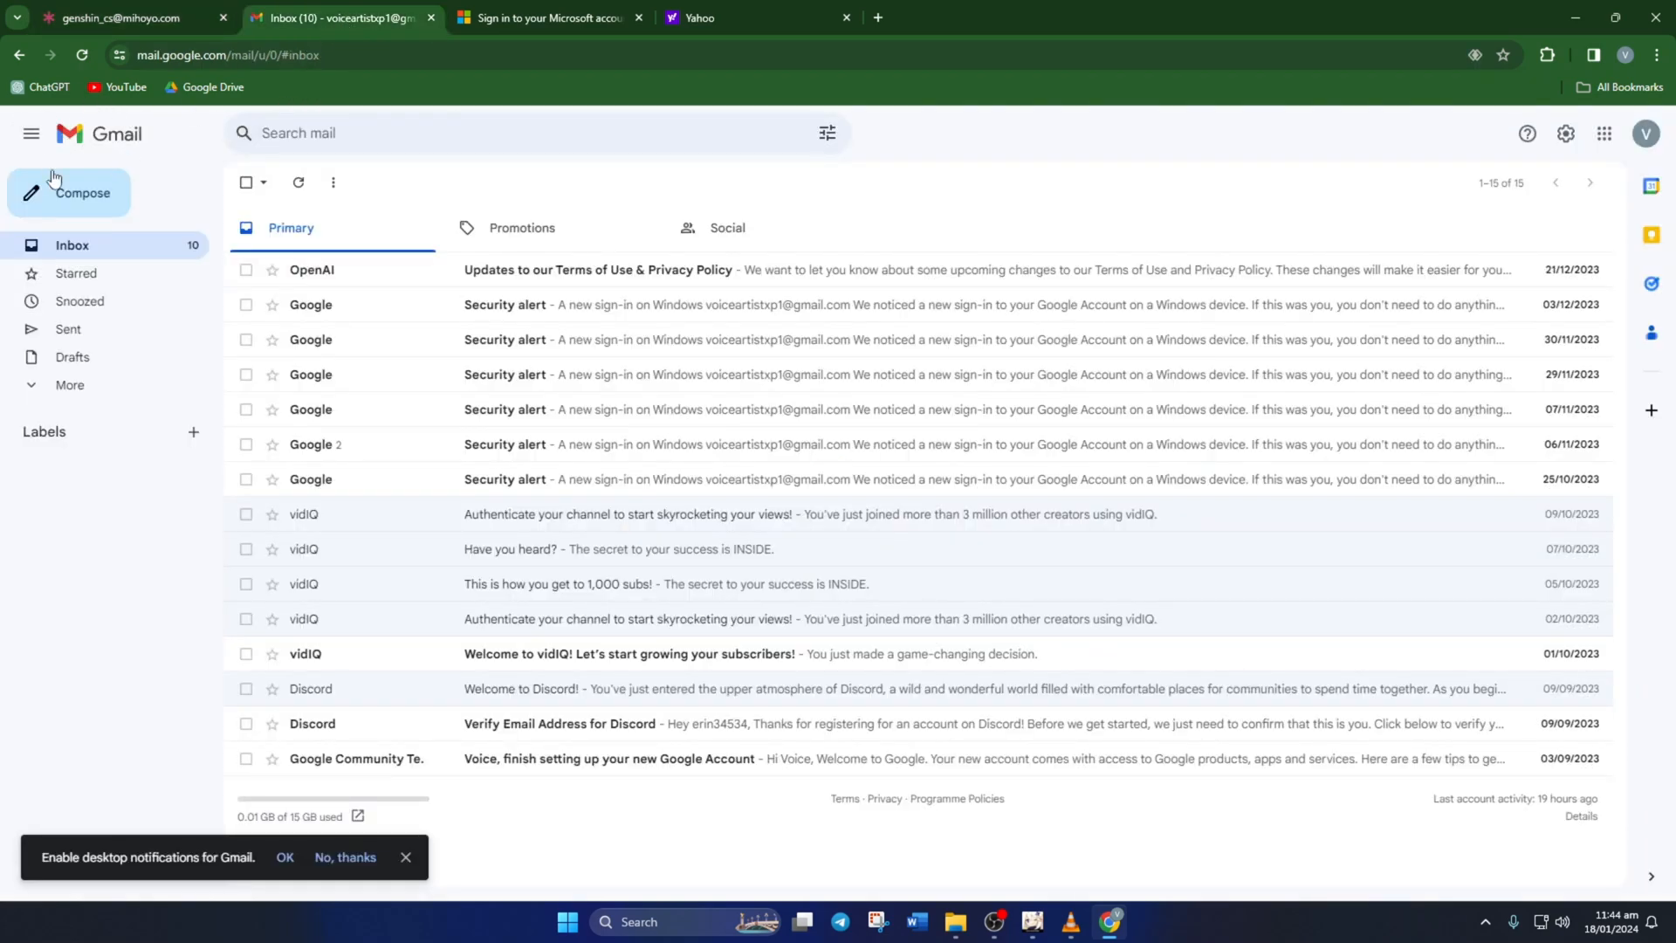
left_click(732, 18)
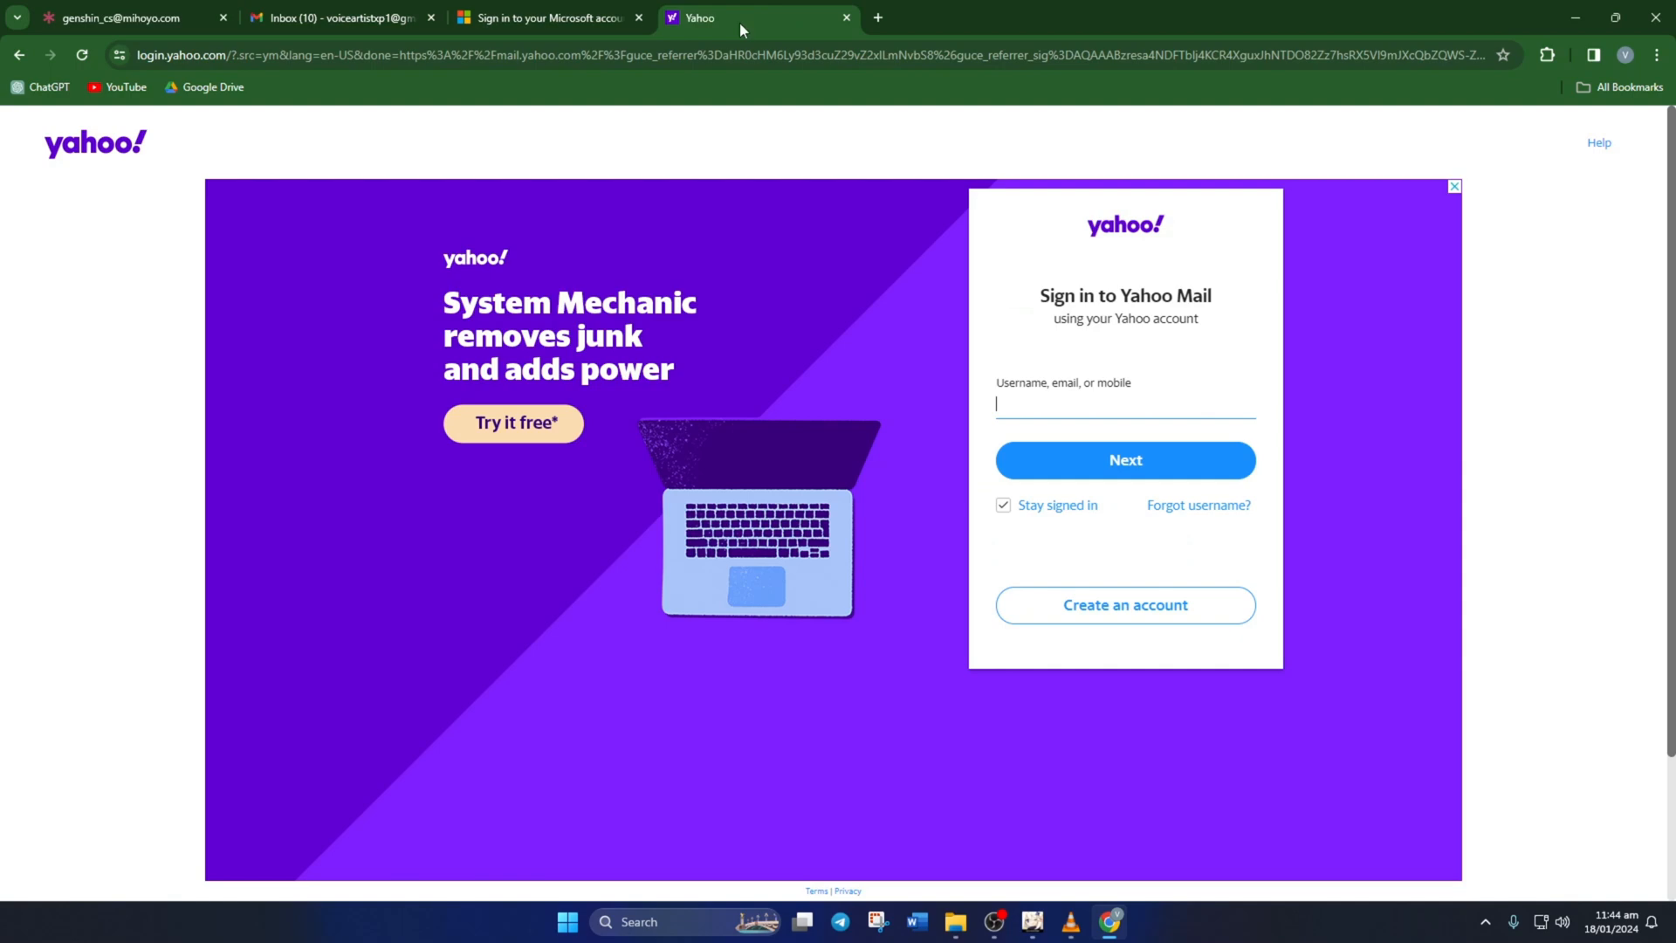
mouse_move(239, 80)
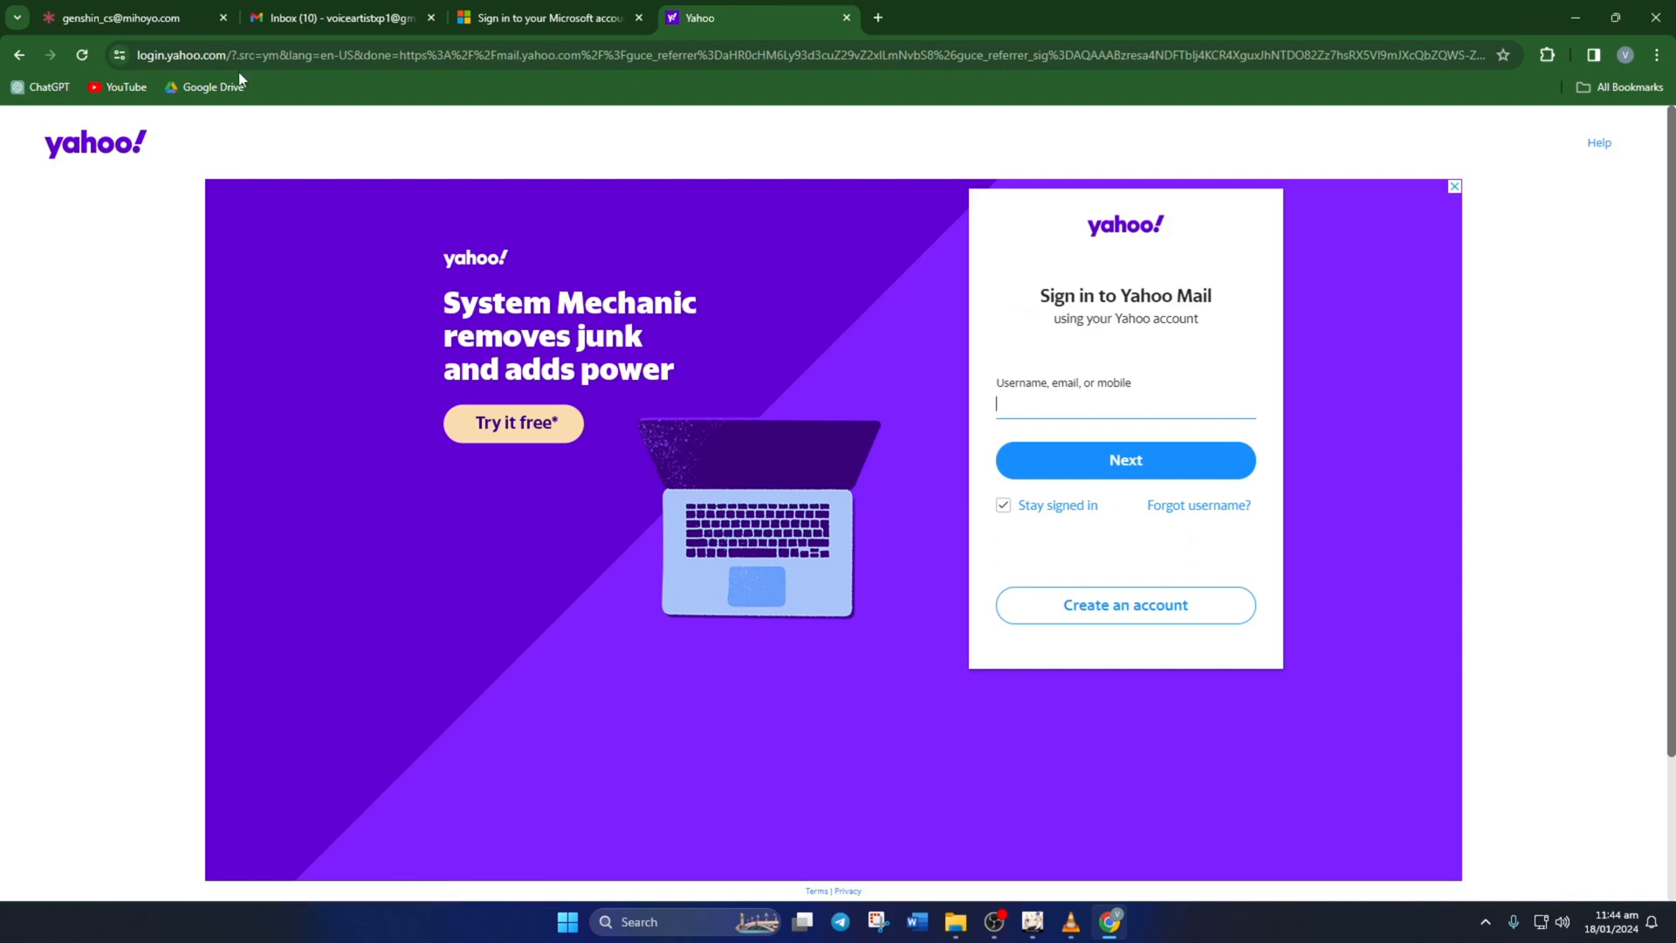
left_click(337, 18)
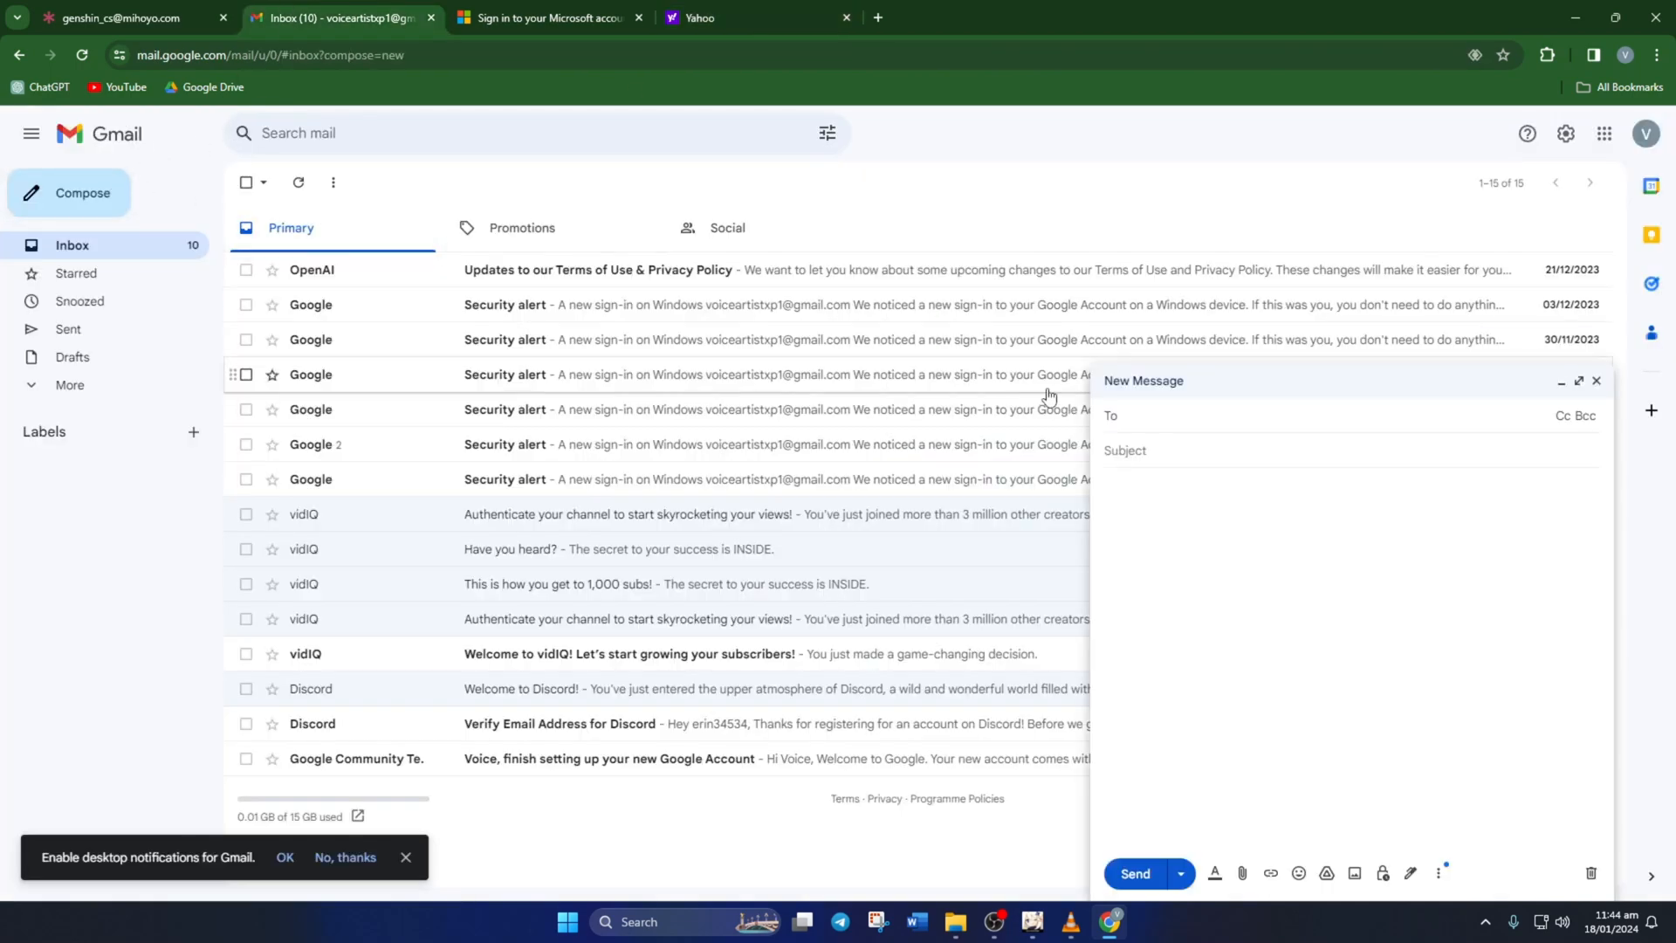
left_click(1176, 415)
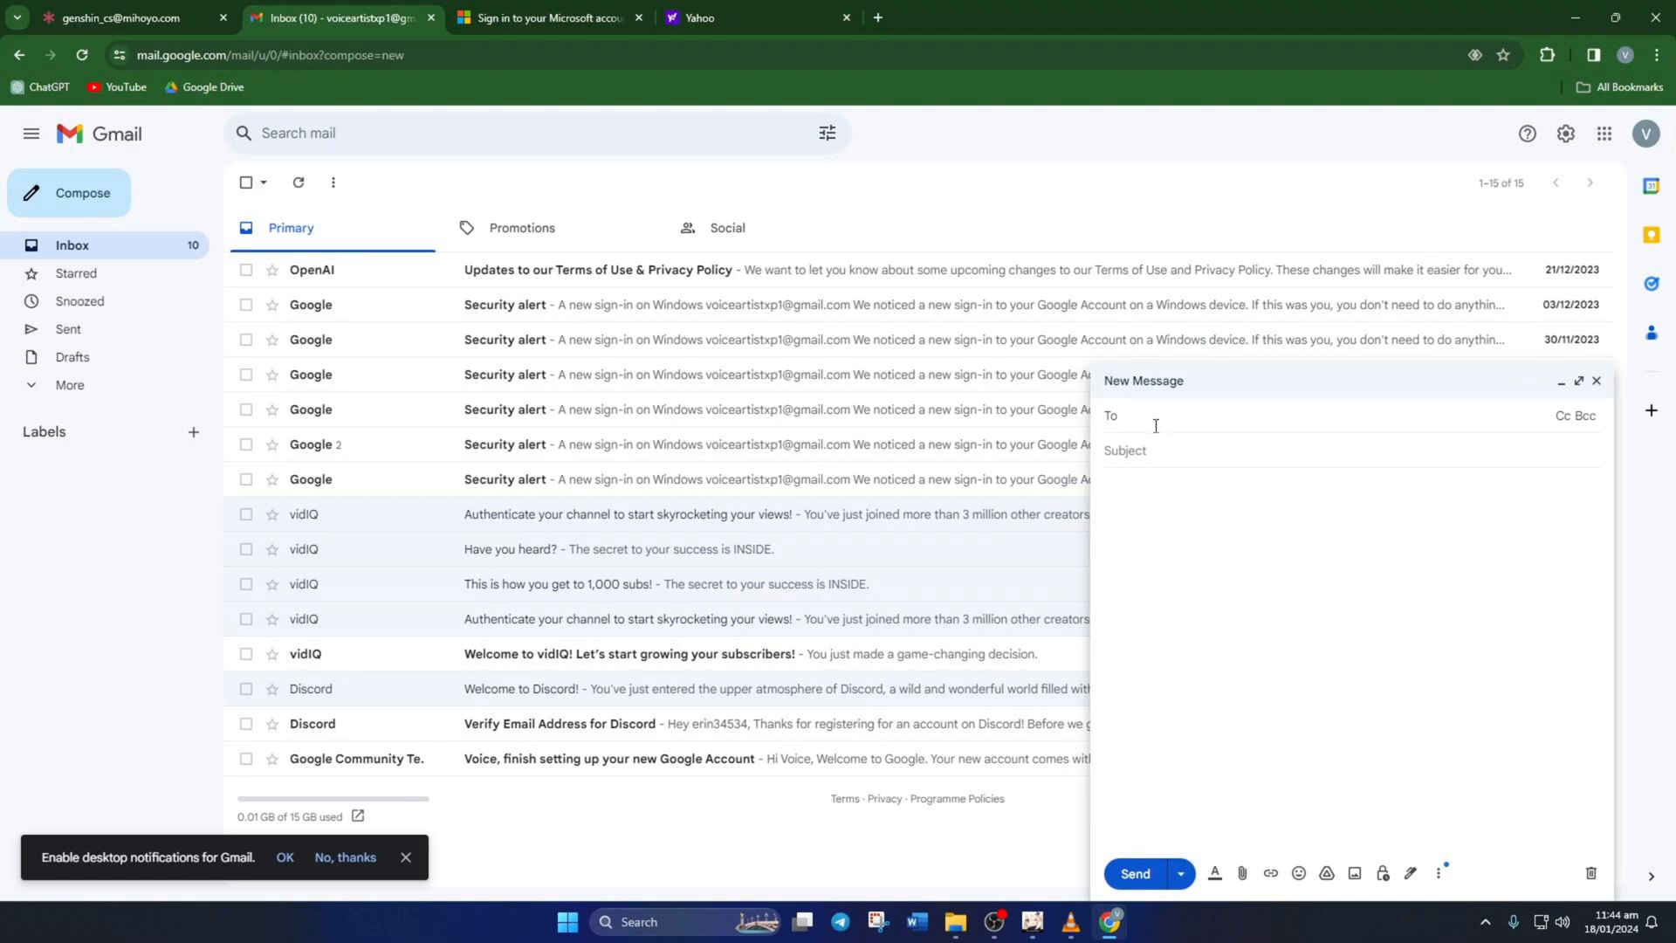
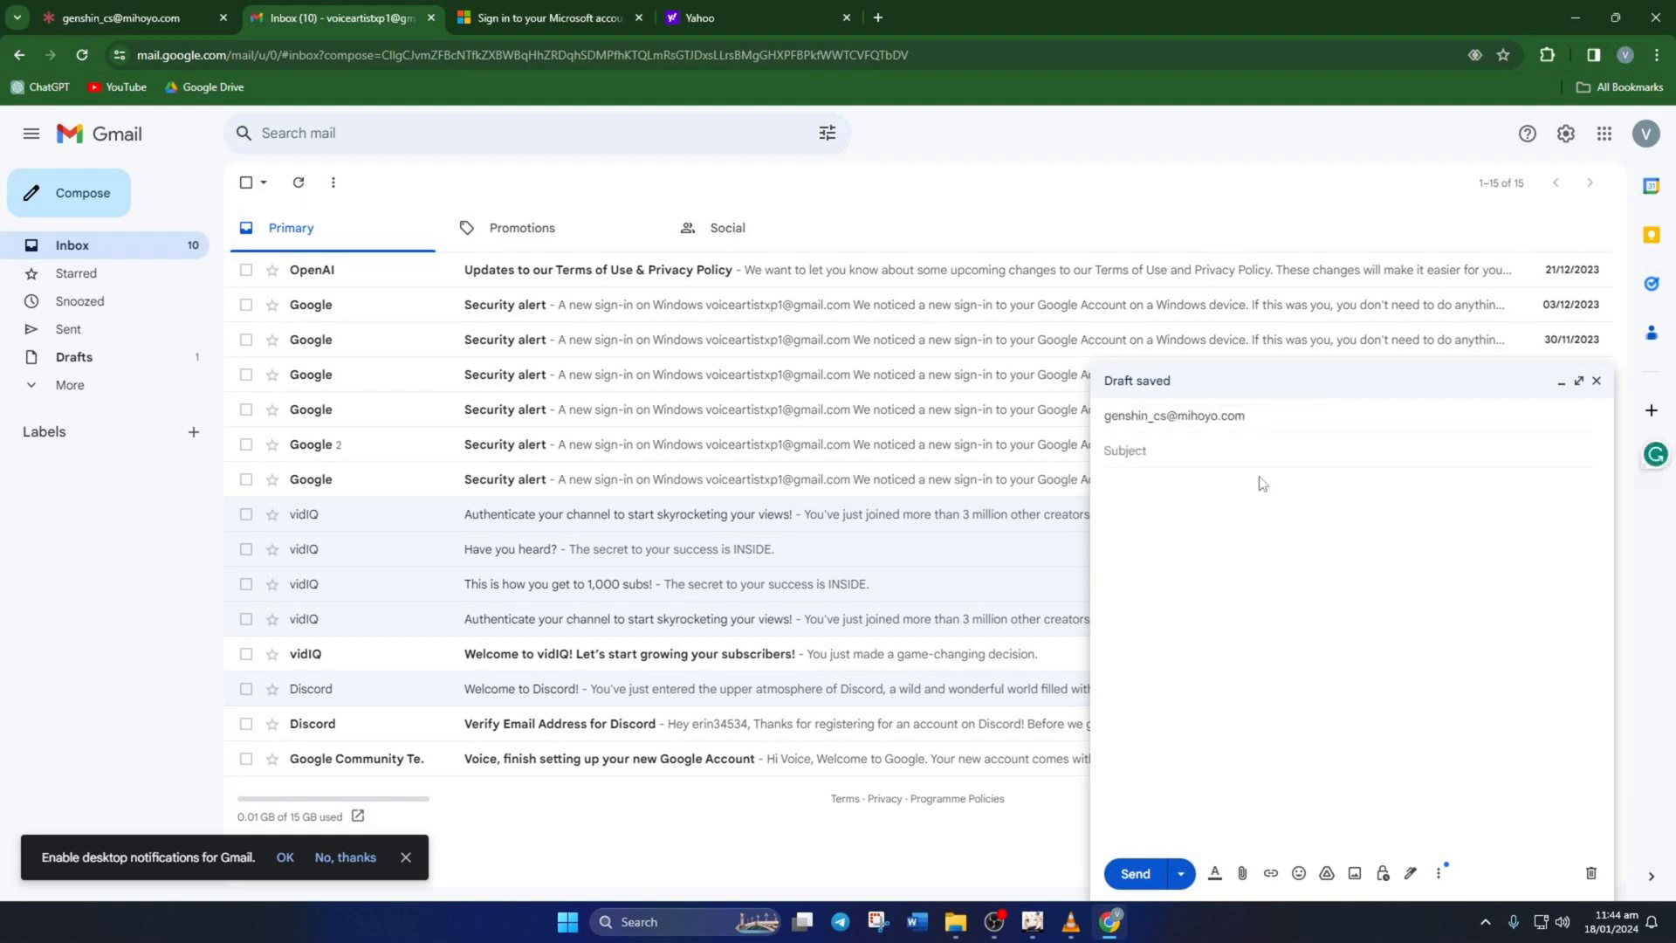
Send the email with subject 'Appeal Ban', then minimize Chrome to the desktop
type("Appeal")
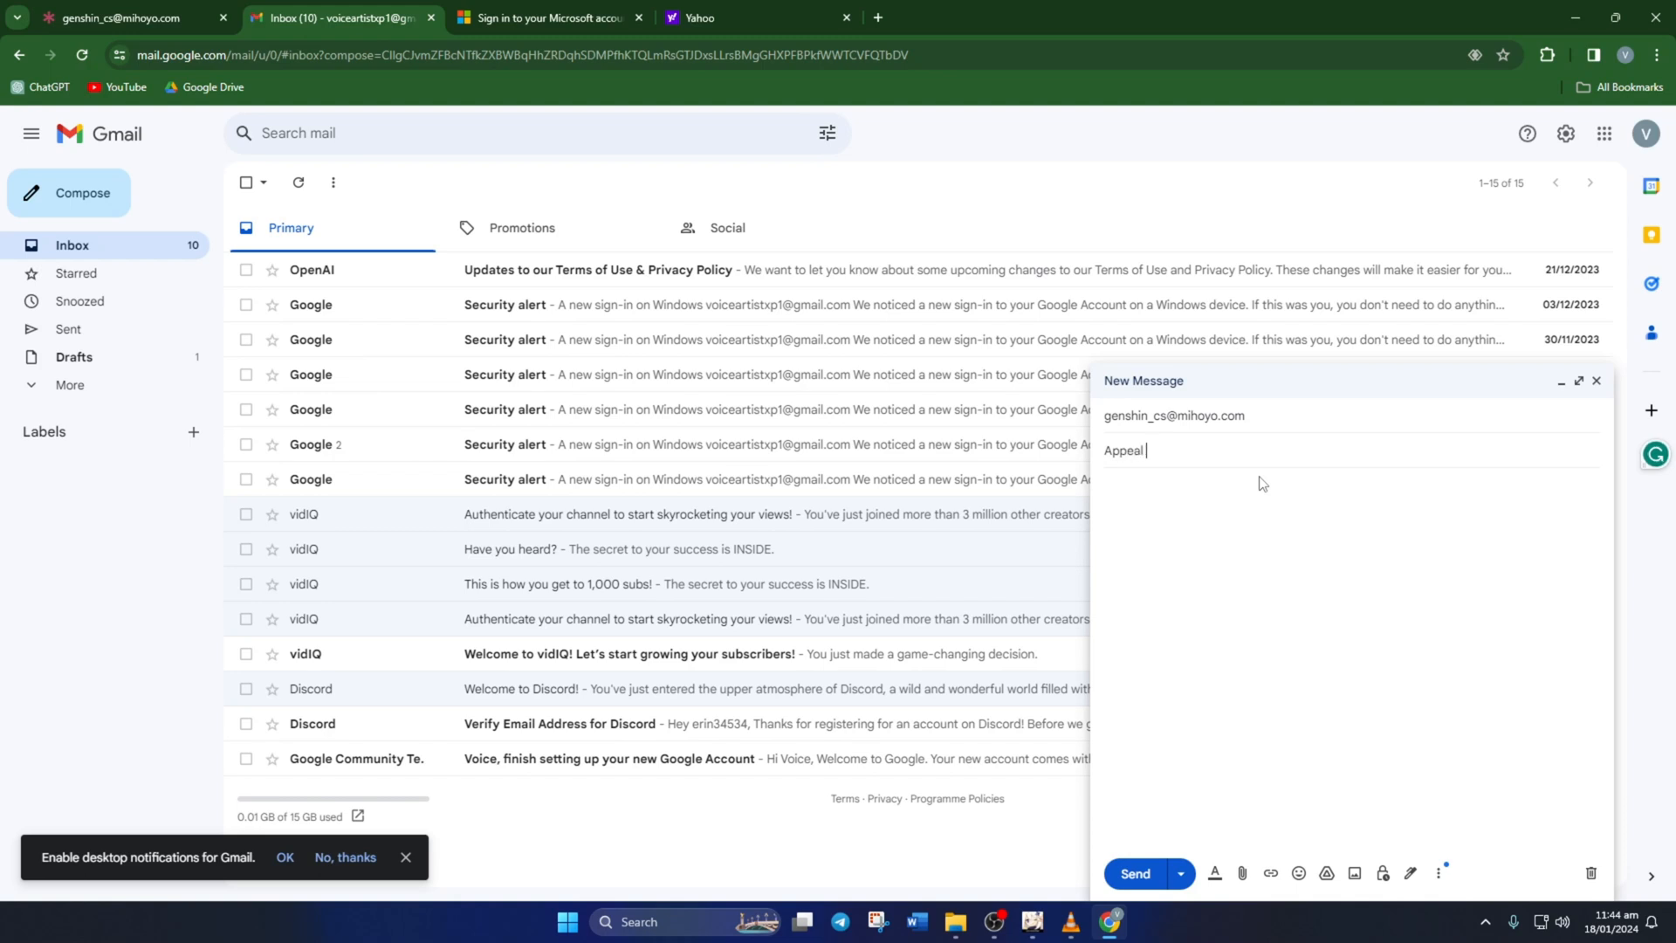
type("Ban")
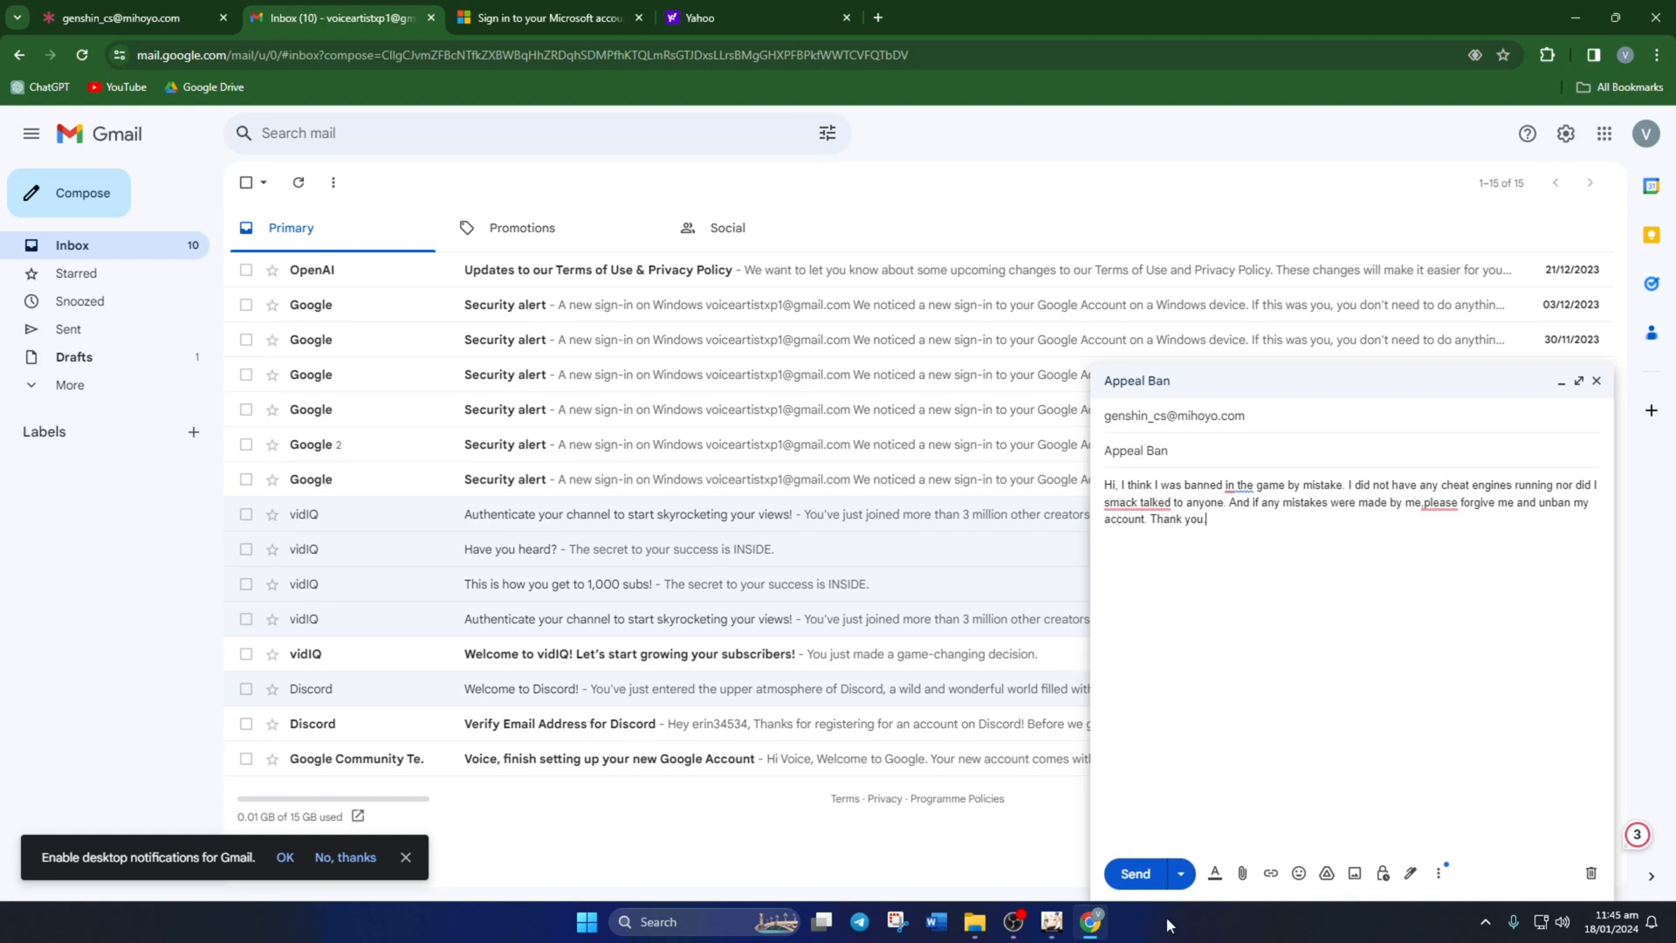
left_click(1133, 873)
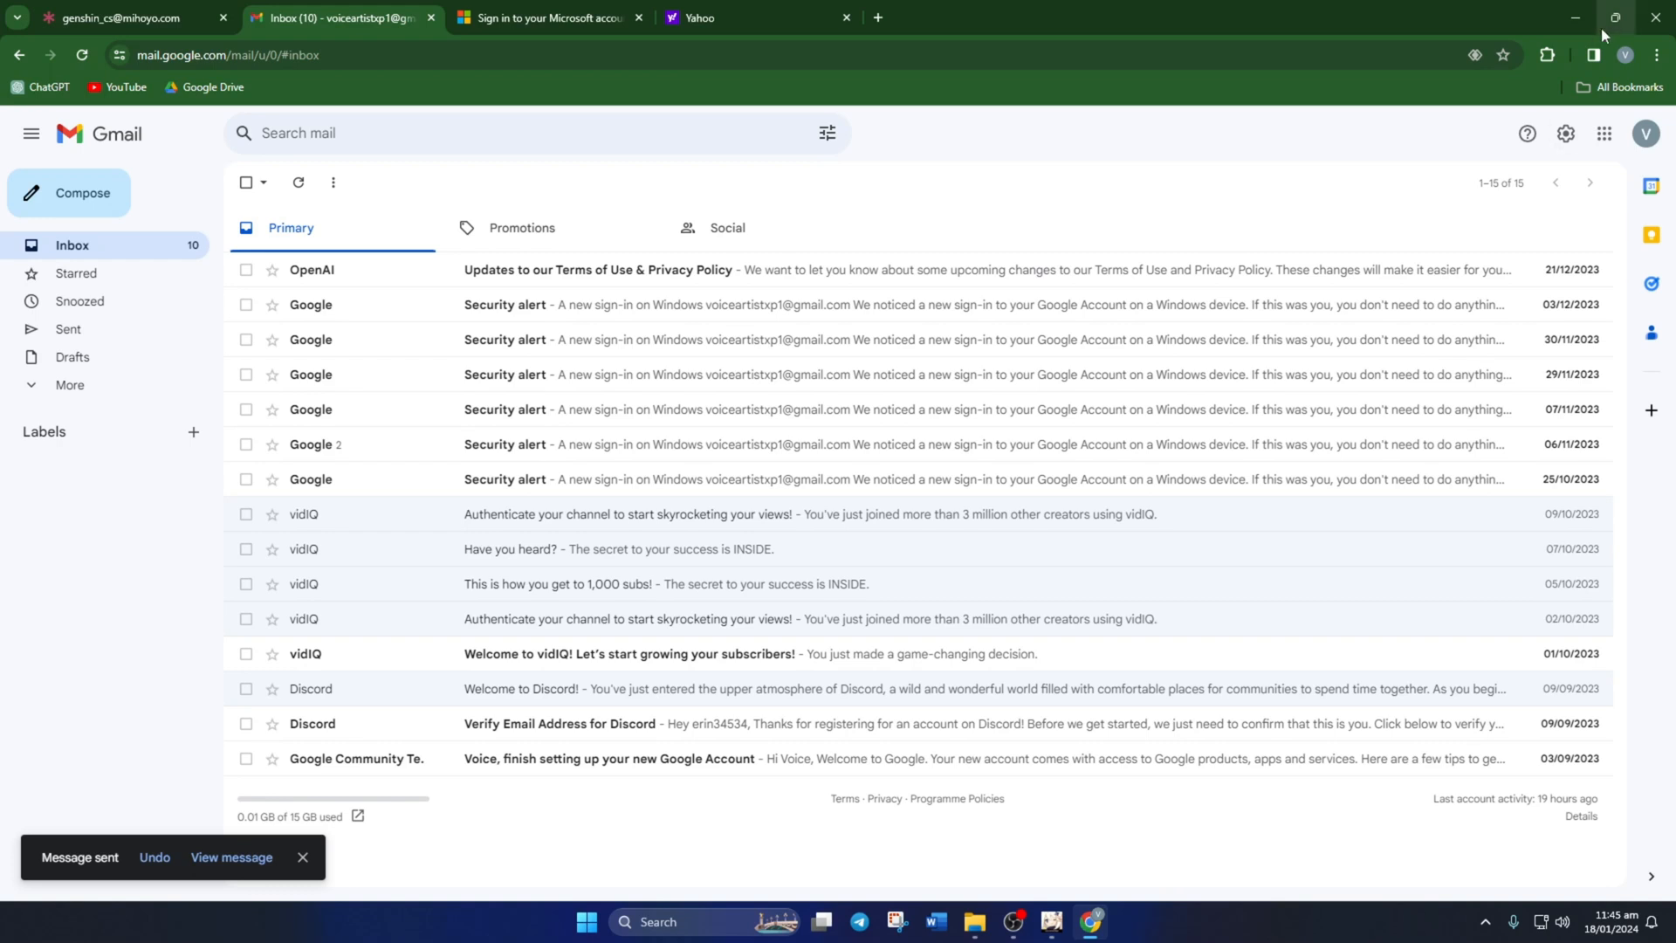
left_click(1573, 17)
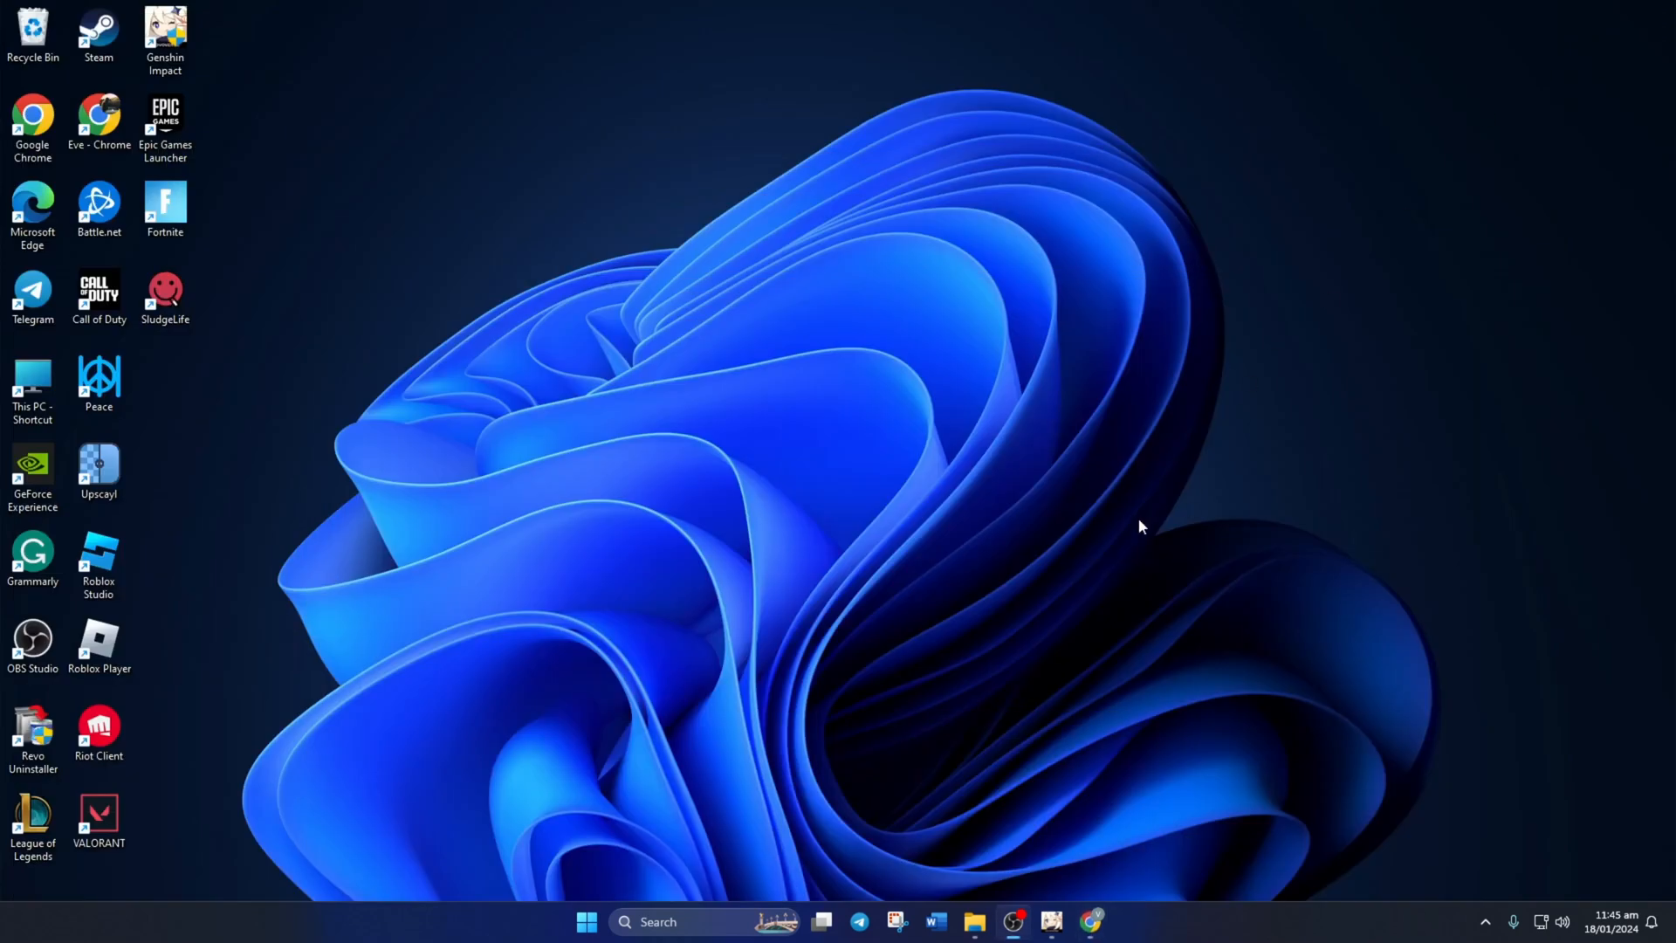